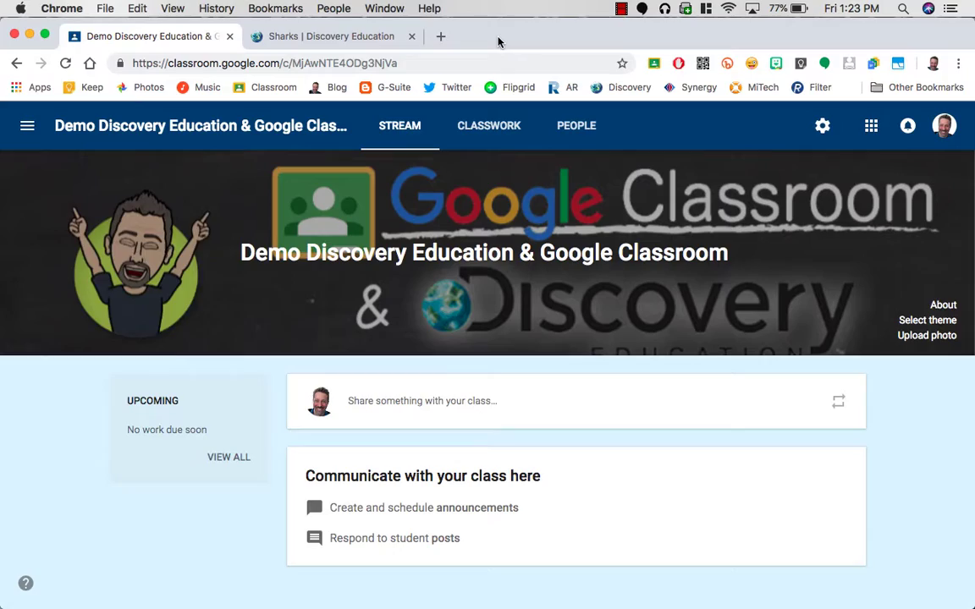
Open a new blank browser tab next to the Classroom stream
{"action": "left_click", "coordinate": [440, 36]}
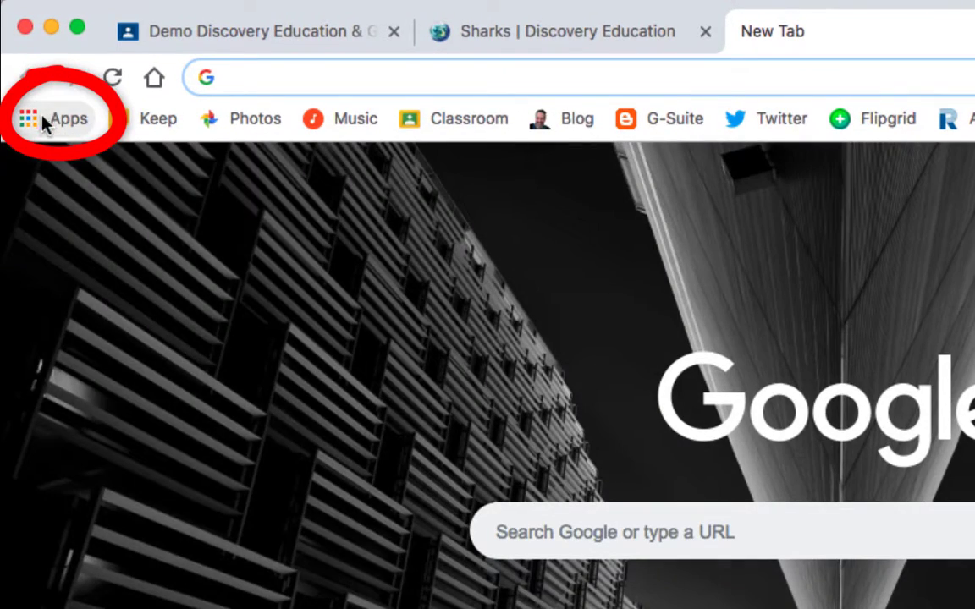
Search the Chrome Web Store for 'Share to classroom' and add the extension
{"action": "left_click", "coordinate": [53, 119]}
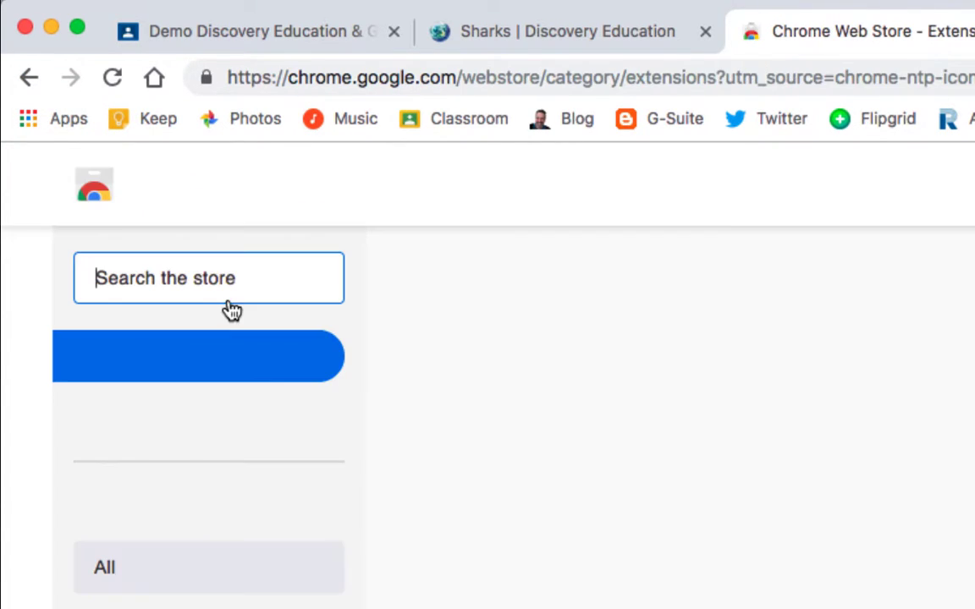
{"action": "type", "text": "Share"}
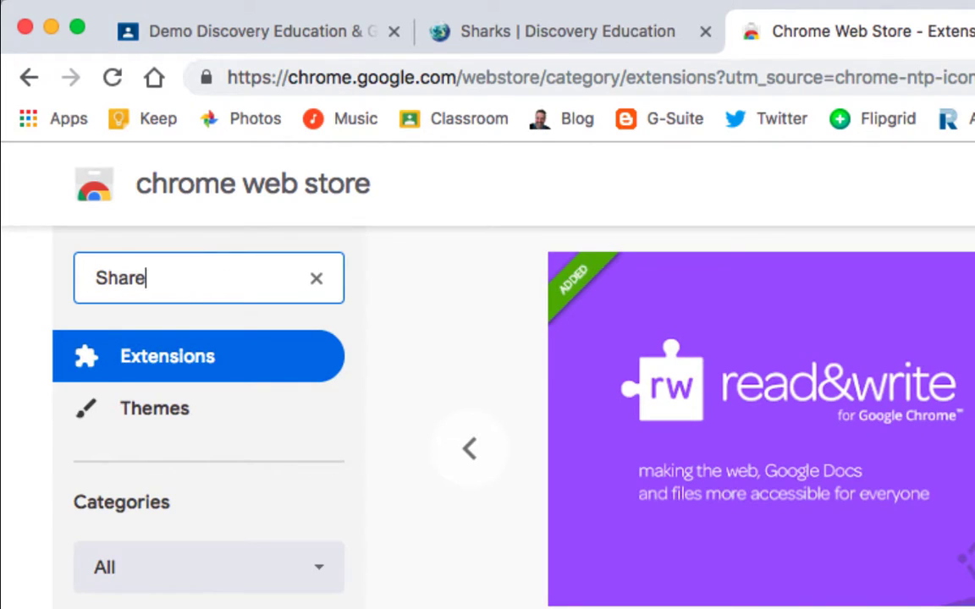
{"action": "type", "text": "to classro"}
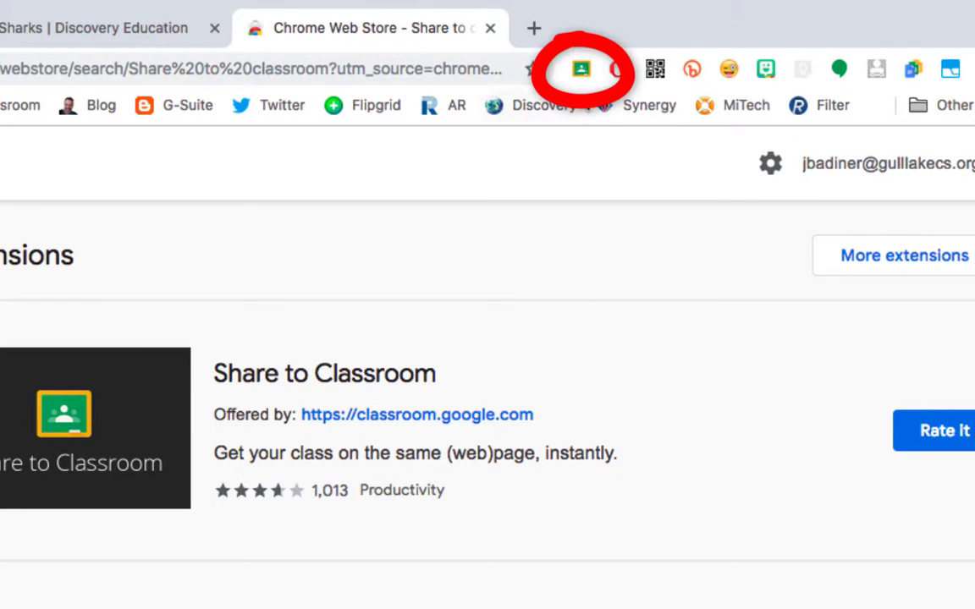
{"action": "mouse_move", "coordinate": [581, 69]}
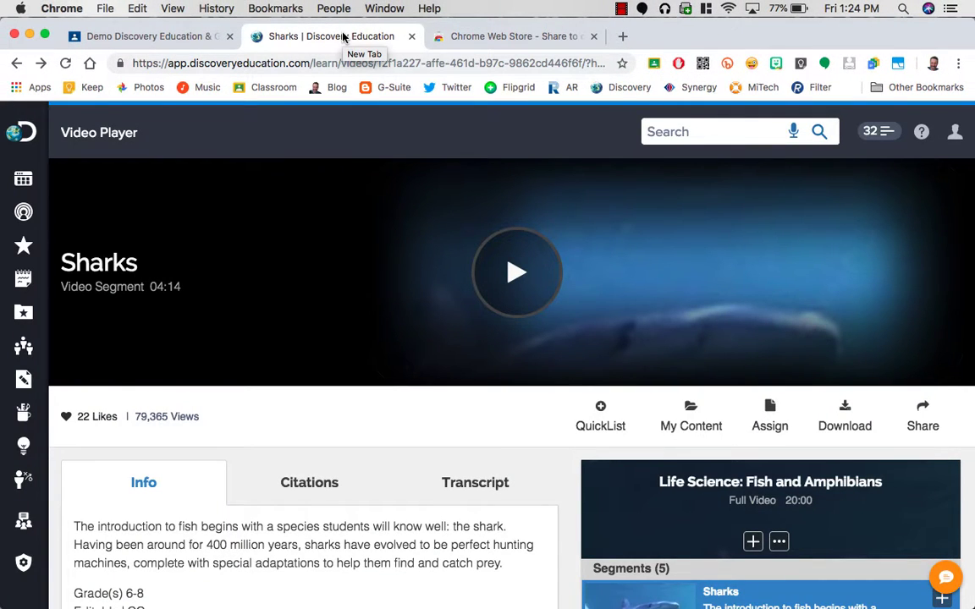
{"action": "mouse_move", "coordinate": [347, 393]}
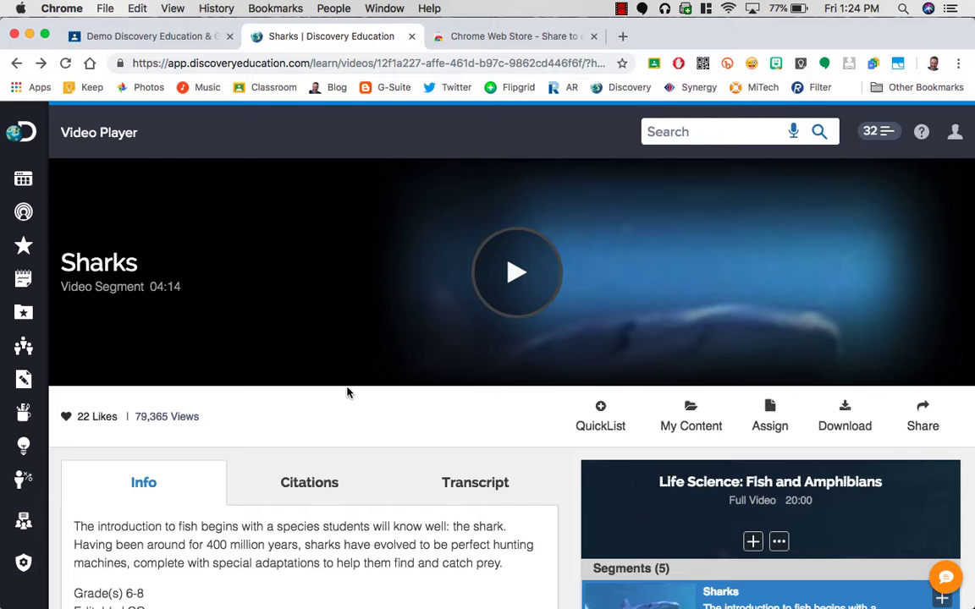
{"action": "mouse_move", "coordinate": [408, 386]}
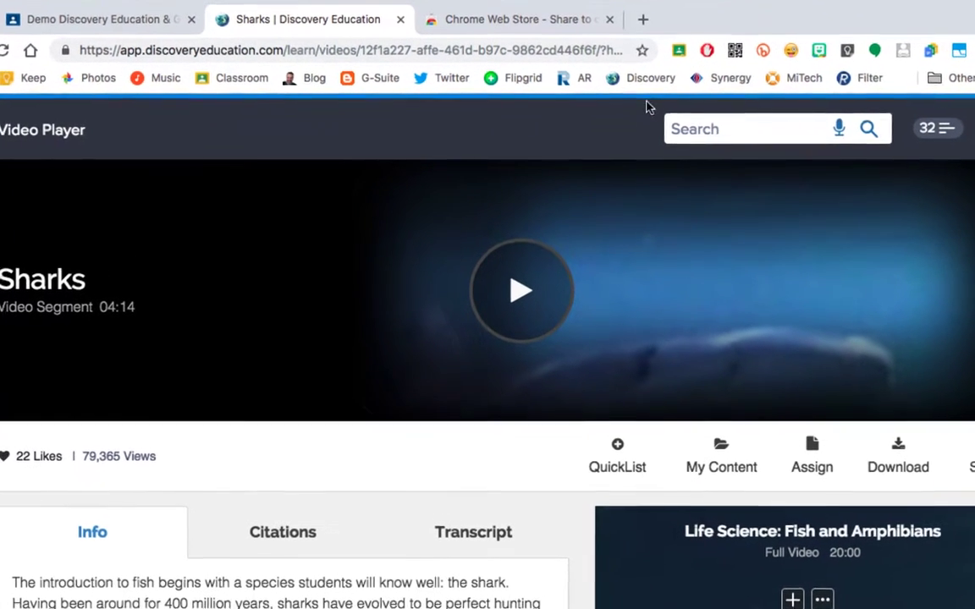
{"action": "mouse_move", "coordinate": [681, 50]}
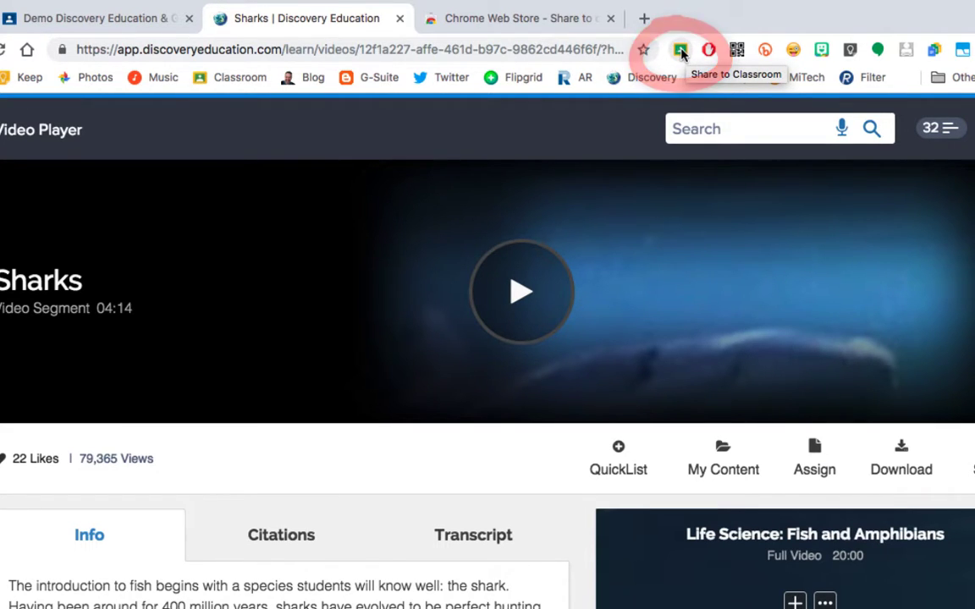
Share the Sharks page with the Demo Discovery Education & Google Classroom class
{"action": "left_click", "coordinate": [680, 49]}
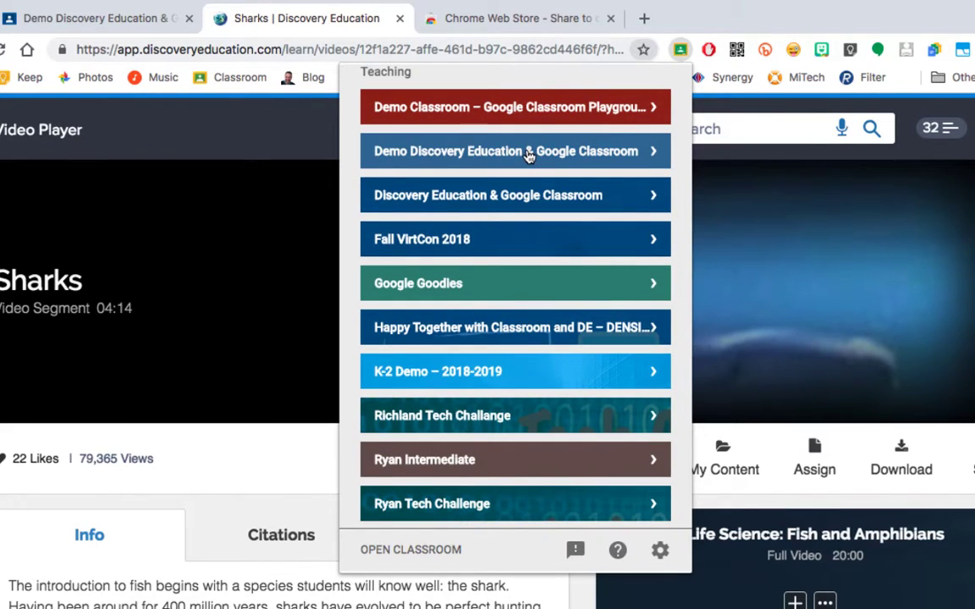
{"action": "left_click", "coordinate": [514, 150]}
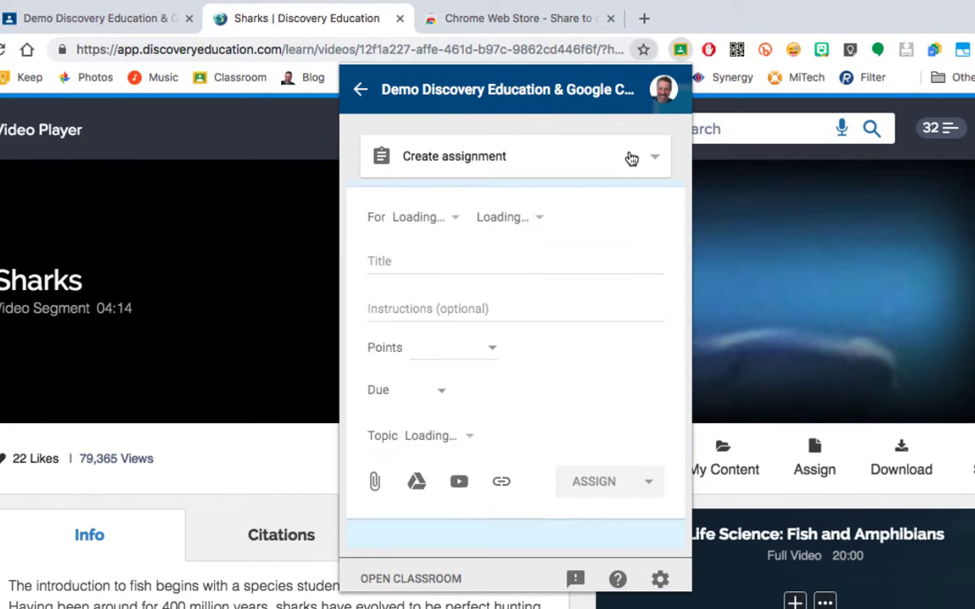
{"action": "left_click", "coordinate": [653, 157]}
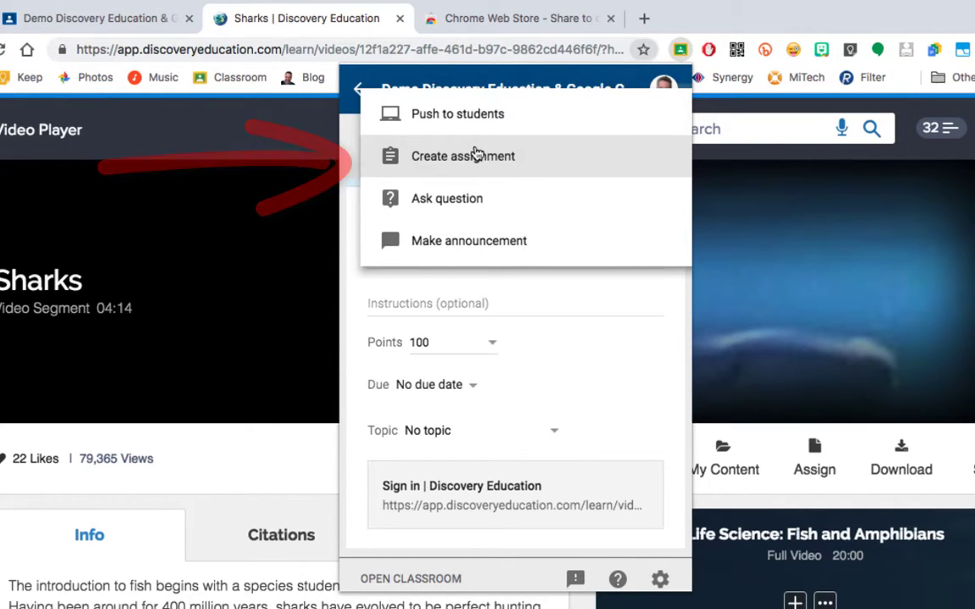
Create an assignment titled 'Shark Video' with the directions 'Directions'
{"action": "left_click", "coordinate": [462, 156]}
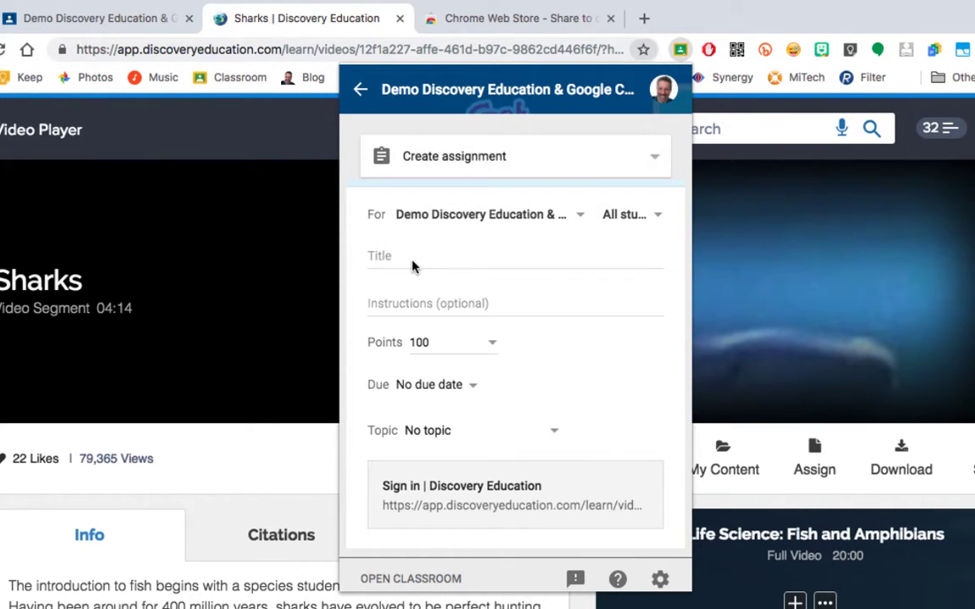
{"action": "type", "text": "Shar"}
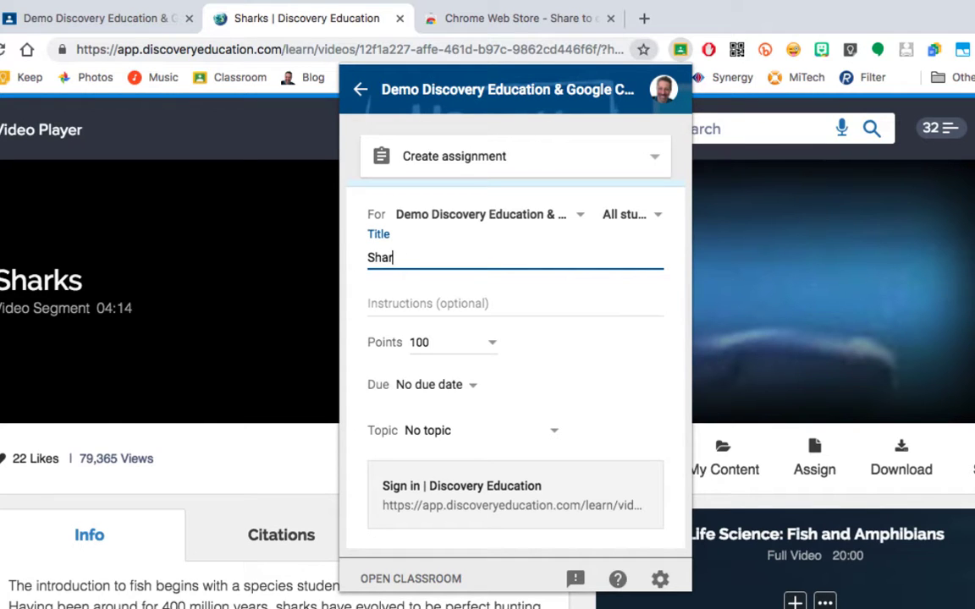
{"action": "type", "text": "k Video"}
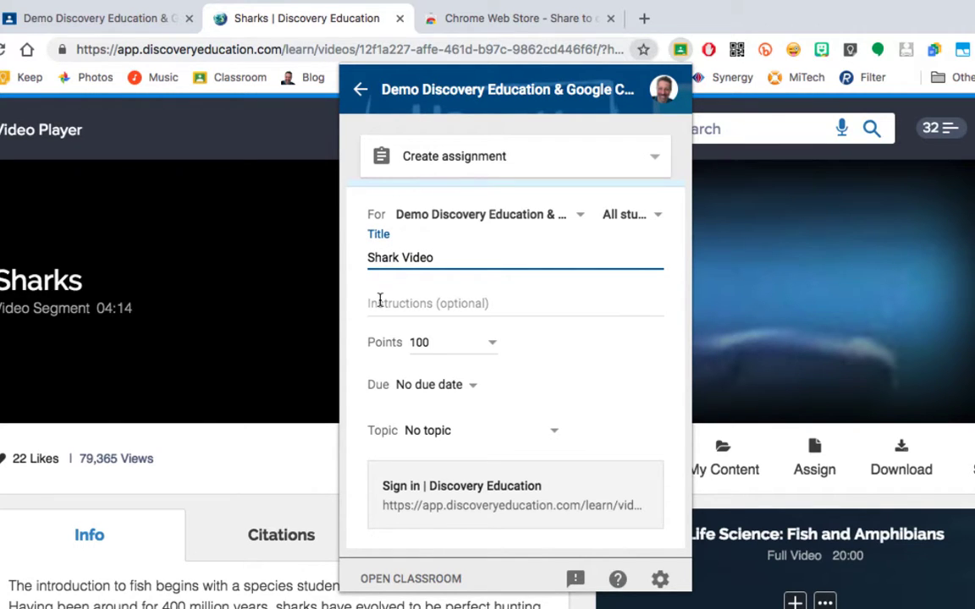
{"action": "type", "text": "Direc"}
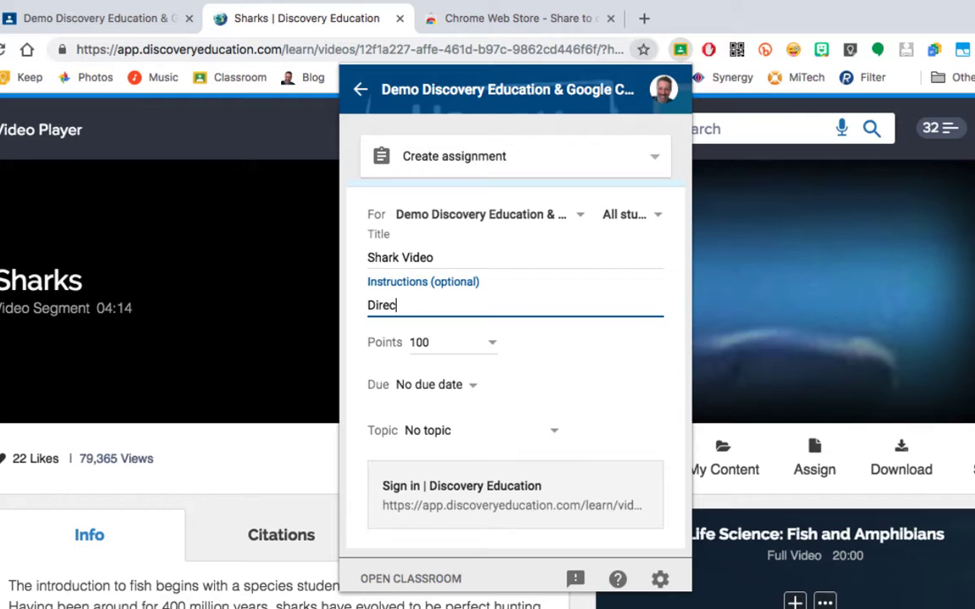
{"action": "type", "text": "tions"}
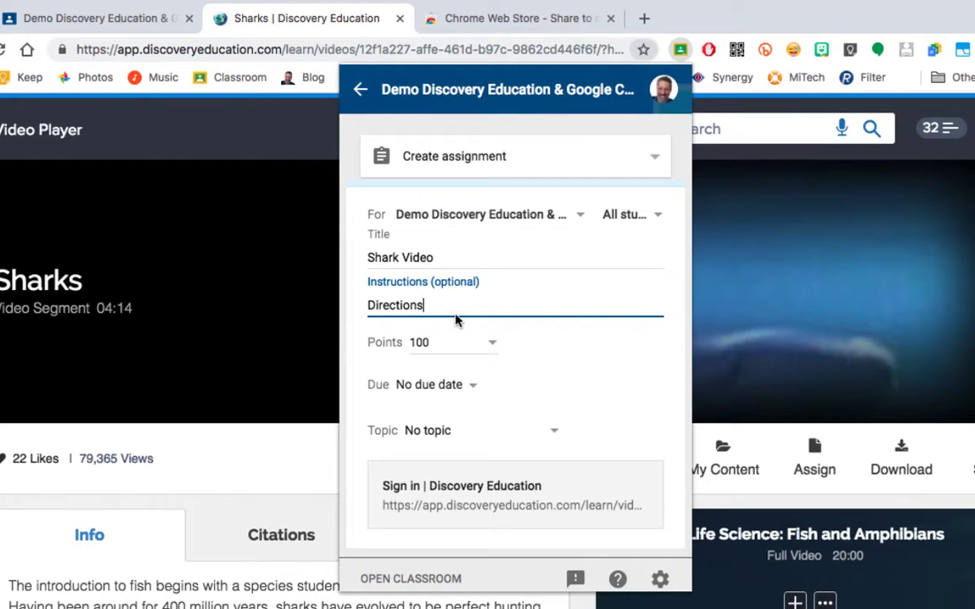
Make the assignment ungraded and file it under the Today topic
{"action": "left_click", "coordinate": [492, 342]}
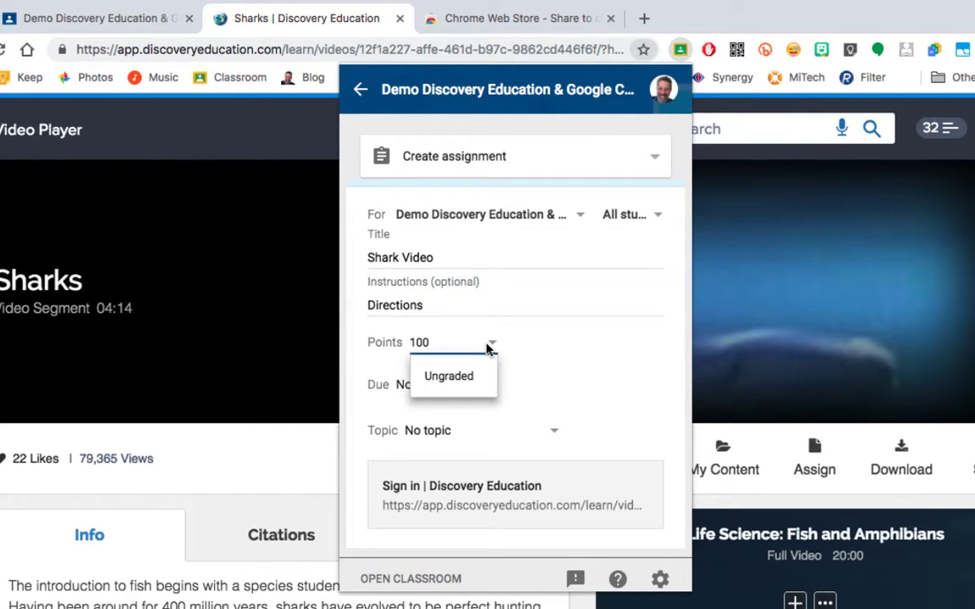
{"action": "left_click", "coordinate": [447, 376]}
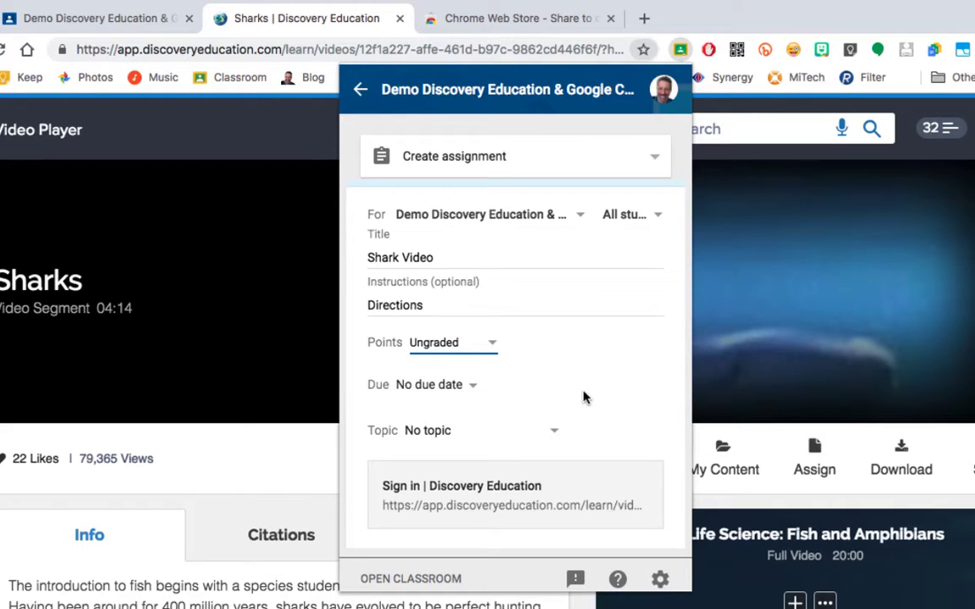
{"action": "mouse_move", "coordinate": [457, 391]}
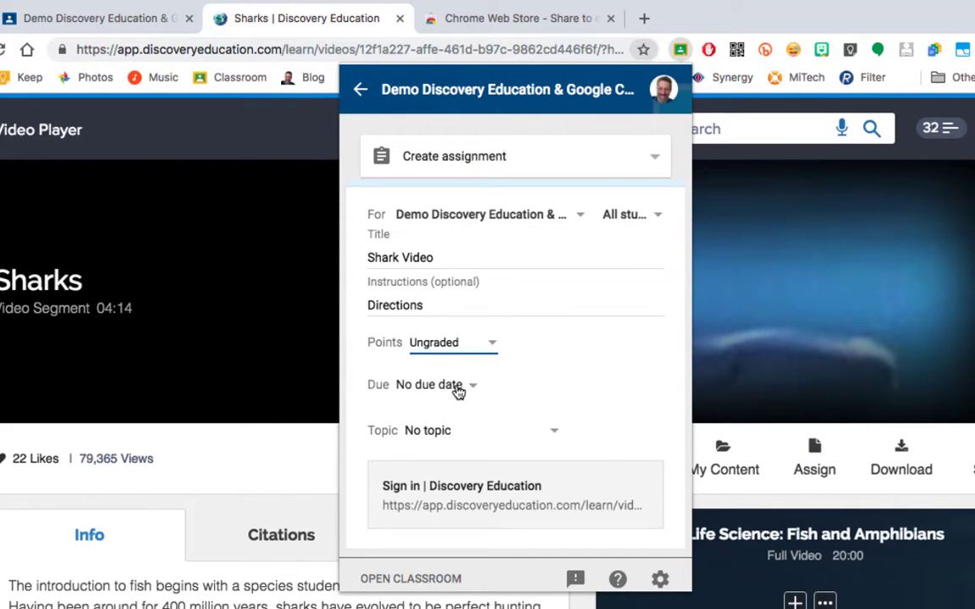
{"action": "mouse_move", "coordinate": [617, 360]}
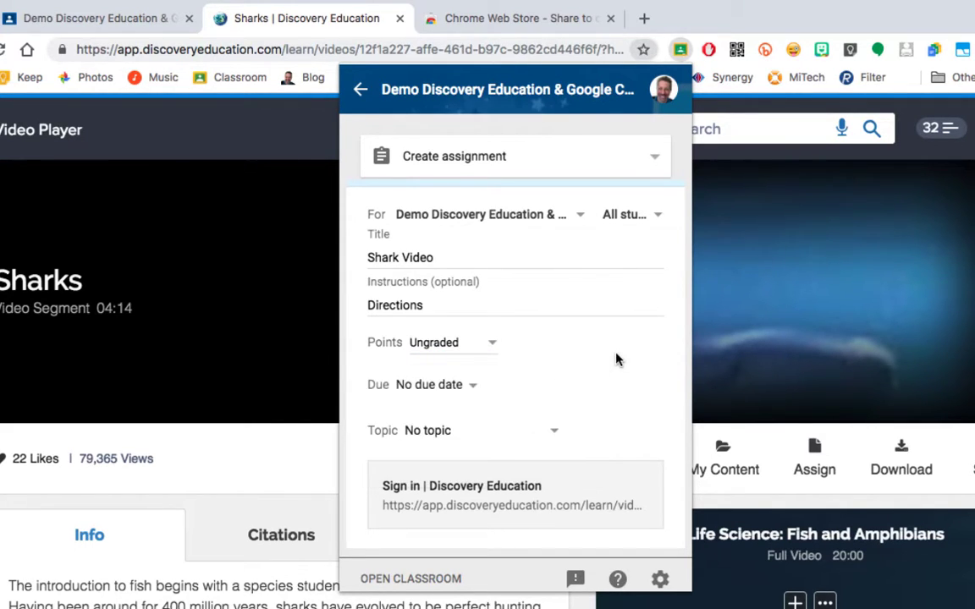
{"action": "left_click", "coordinate": [553, 430]}
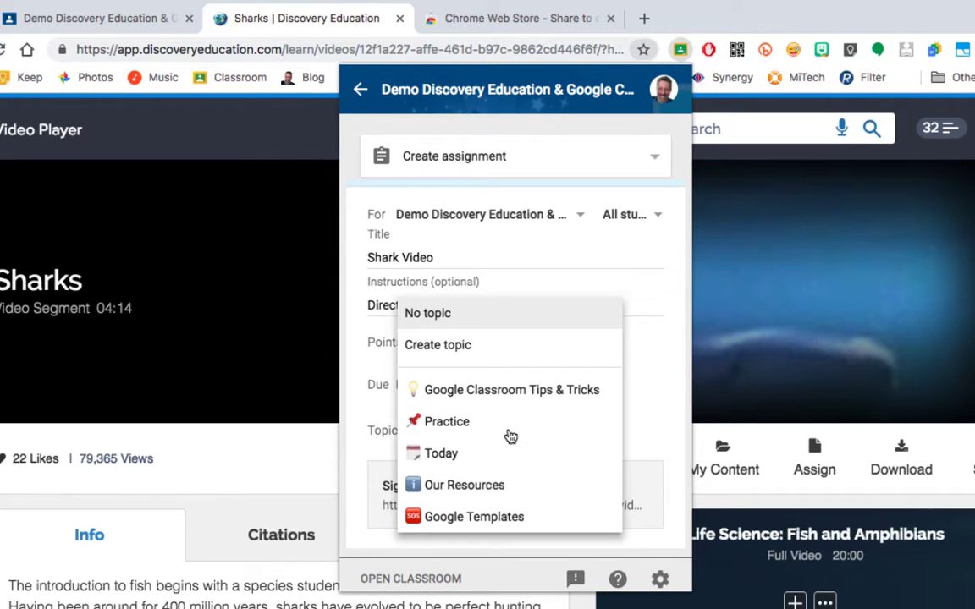
{"action": "mouse_move", "coordinate": [441, 453]}
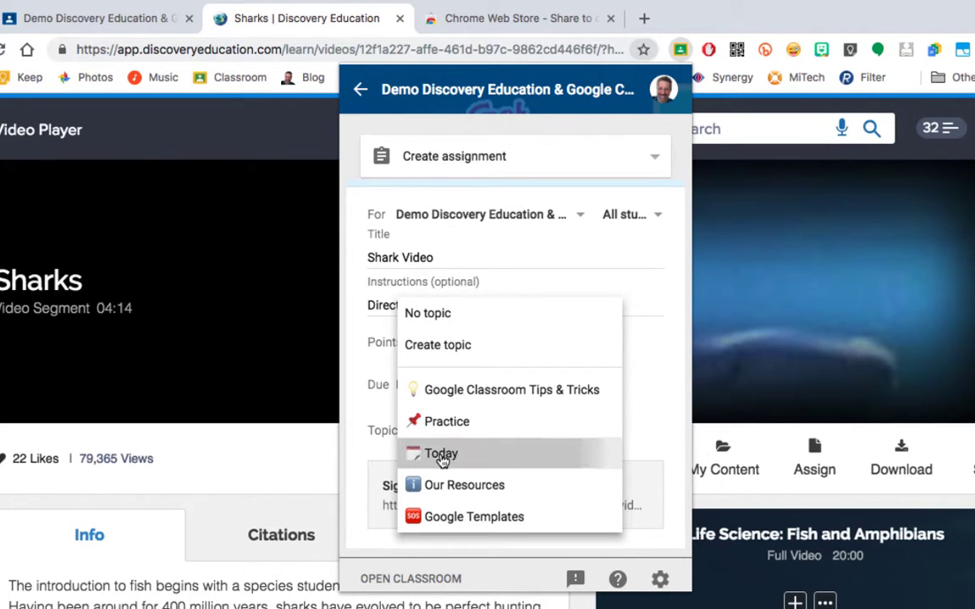
{"action": "left_click", "coordinate": [441, 454]}
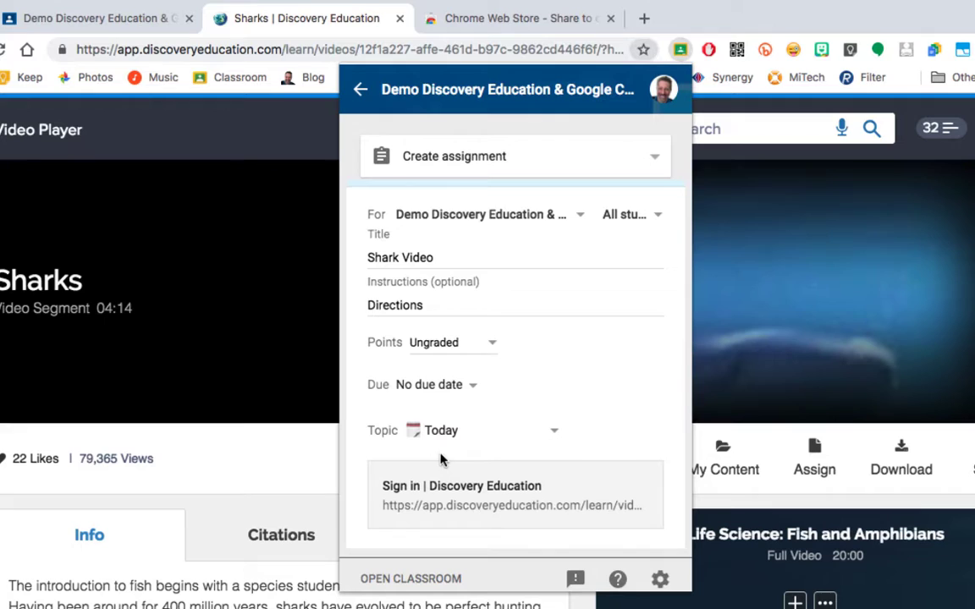
{"action": "scroll", "scroll_direction": "down", "scroll_amount": 3}
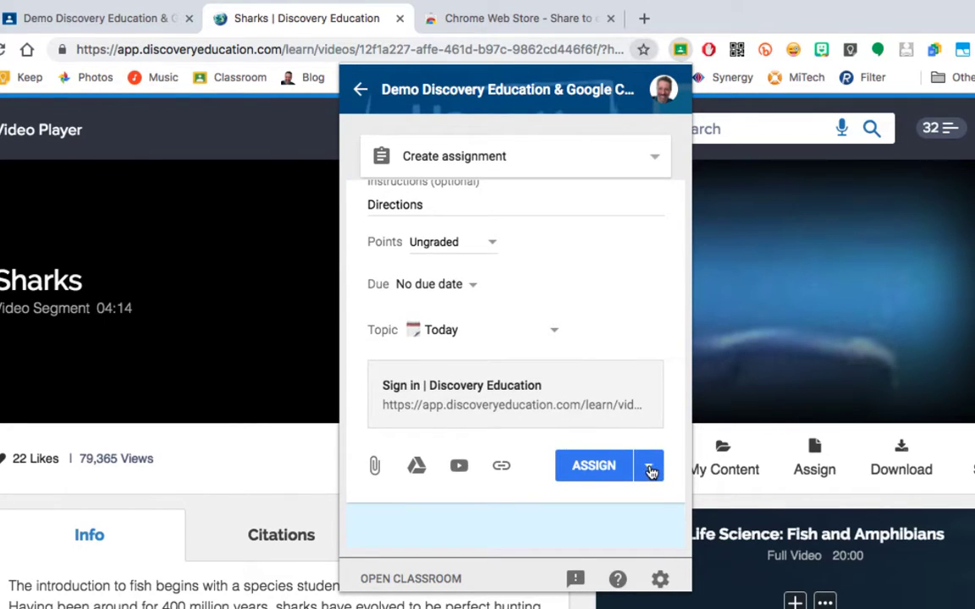
Assign the Shark Video assignment to the class right away
{"action": "left_click", "coordinate": [650, 466]}
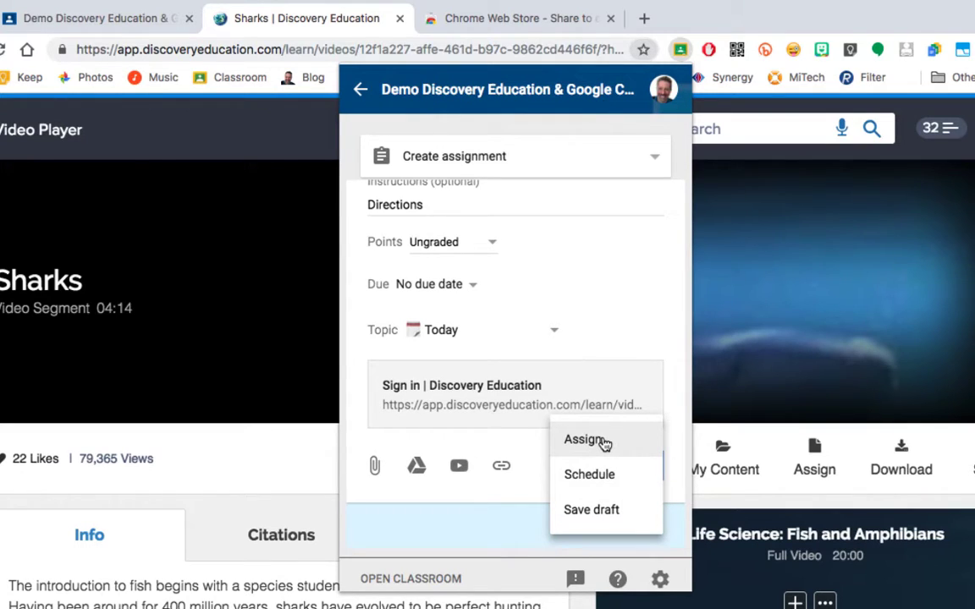
{"action": "mouse_move", "coordinate": [606, 474]}
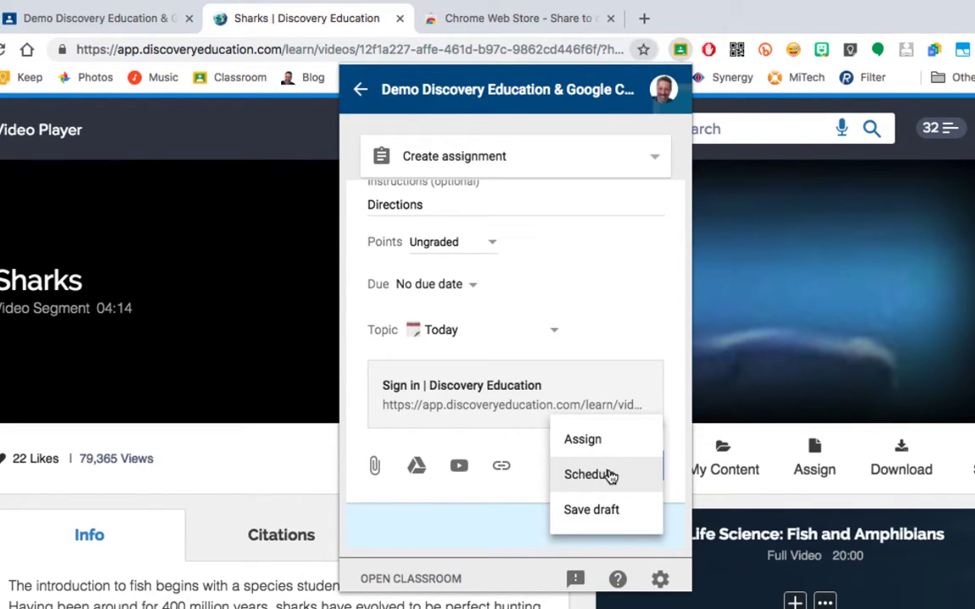
{"action": "mouse_move", "coordinate": [605, 509]}
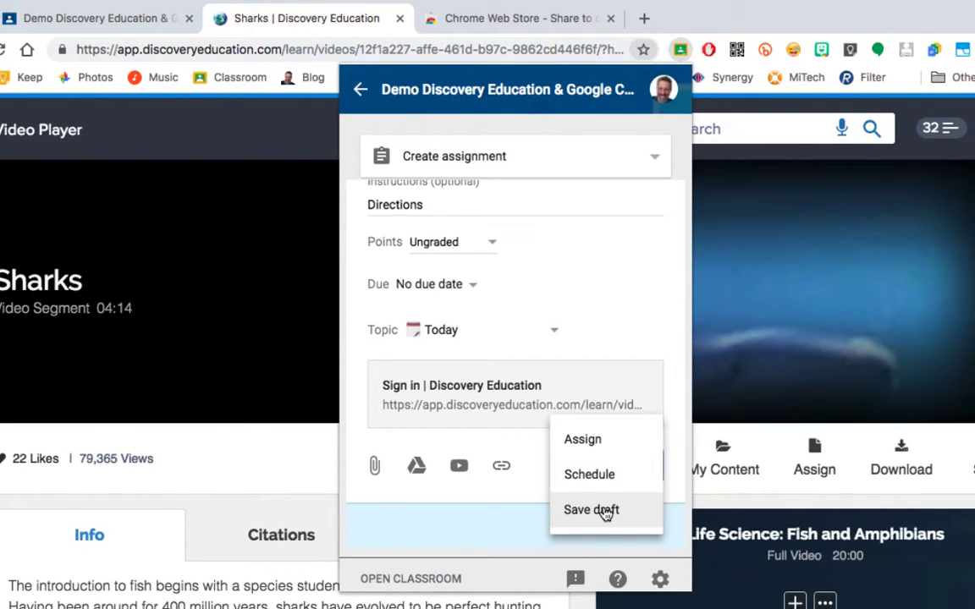
{"action": "mouse_move", "coordinate": [582, 439]}
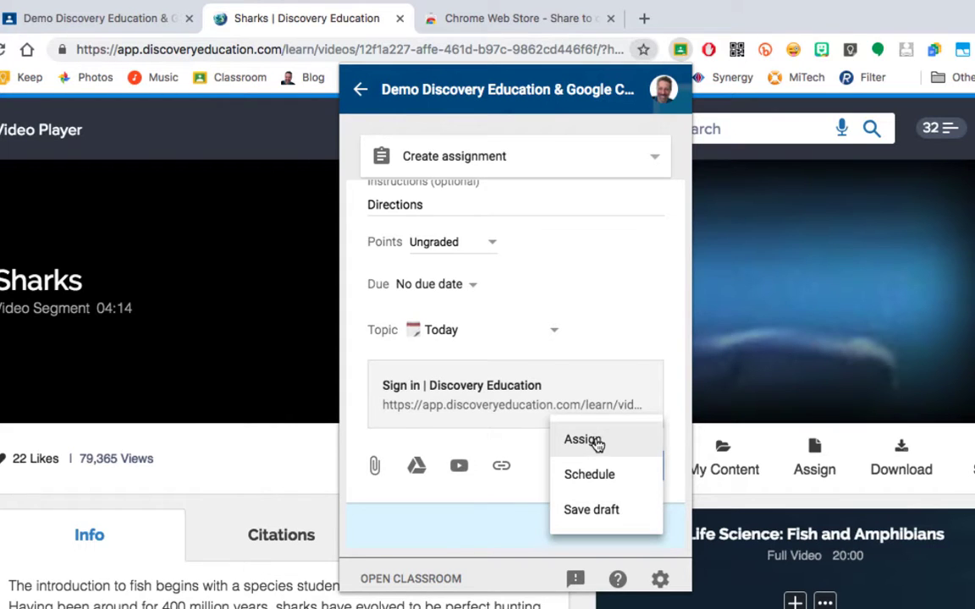
{"action": "left_click", "coordinate": [582, 439]}
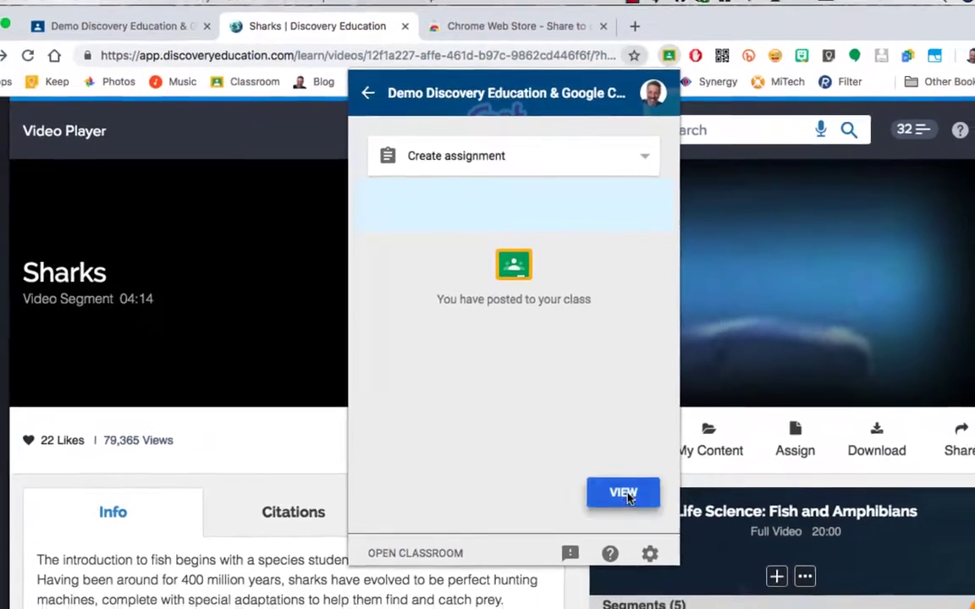
View the class Classwork page and expand Shark Video under Today
{"action": "left_click", "coordinate": [623, 493]}
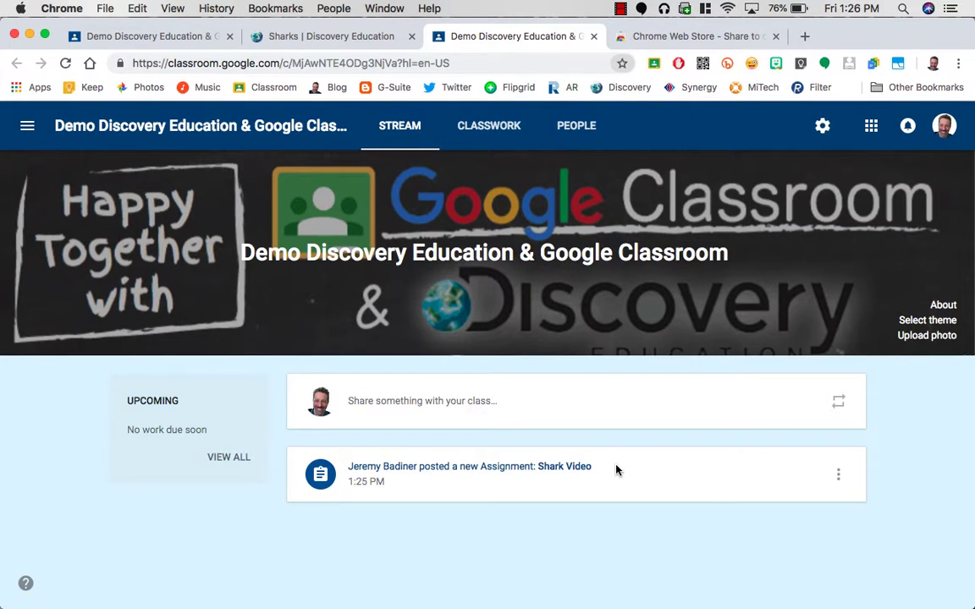
{"action": "mouse_move", "coordinate": [489, 125]}
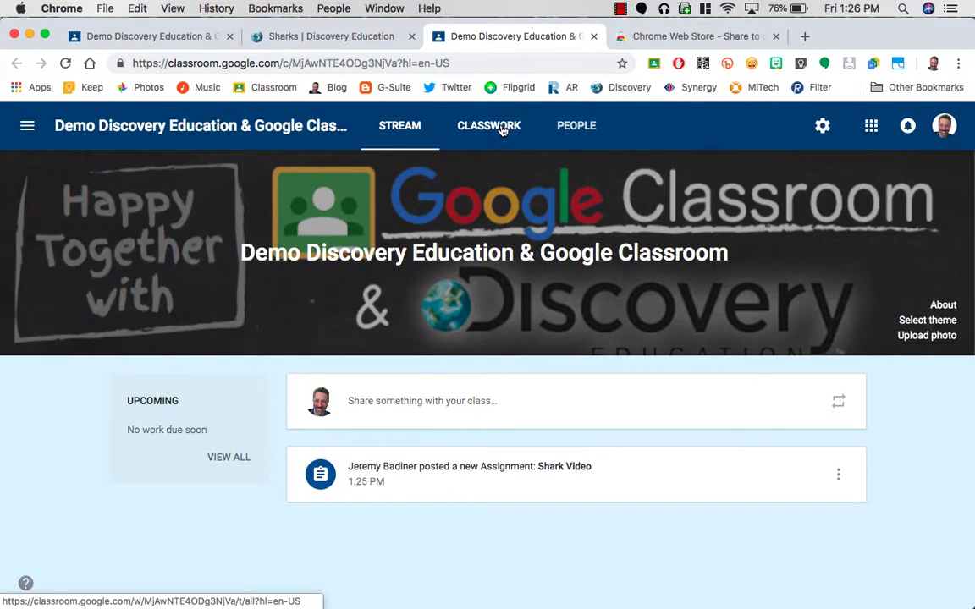
{"action": "left_click", "coordinate": [489, 126]}
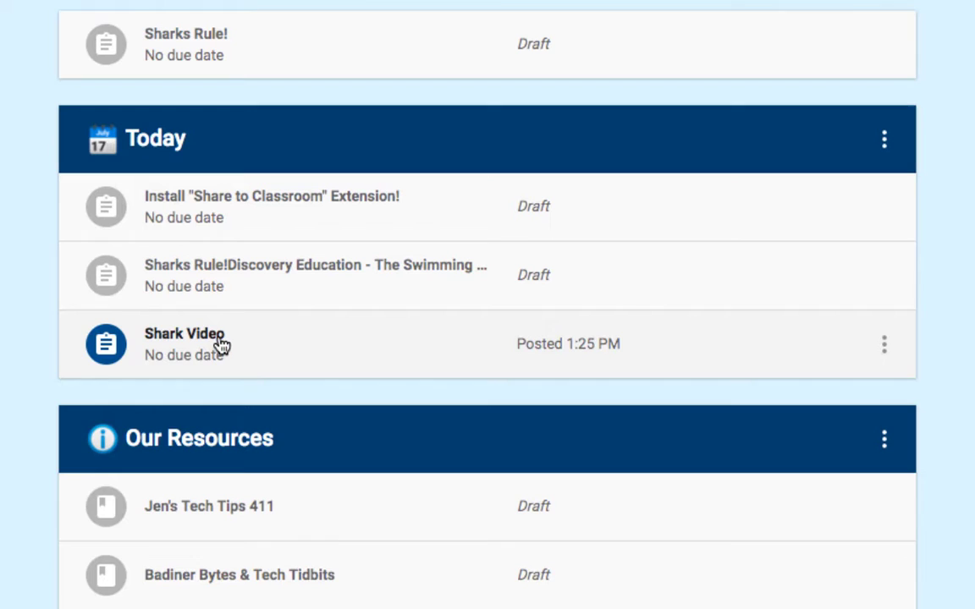
{"action": "left_click", "coordinate": [185, 344]}
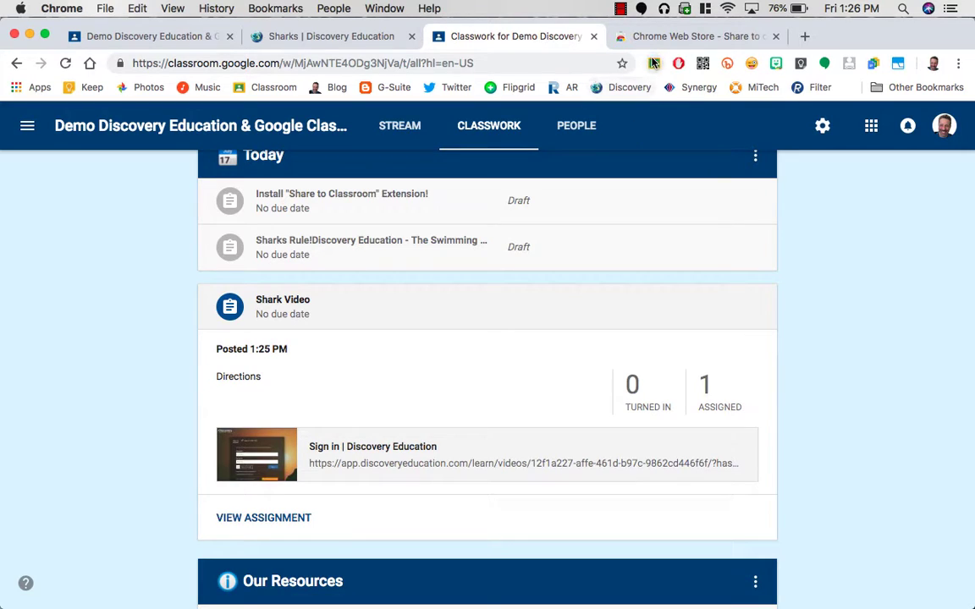
{"action": "mouse_move", "coordinate": [699, 87]}
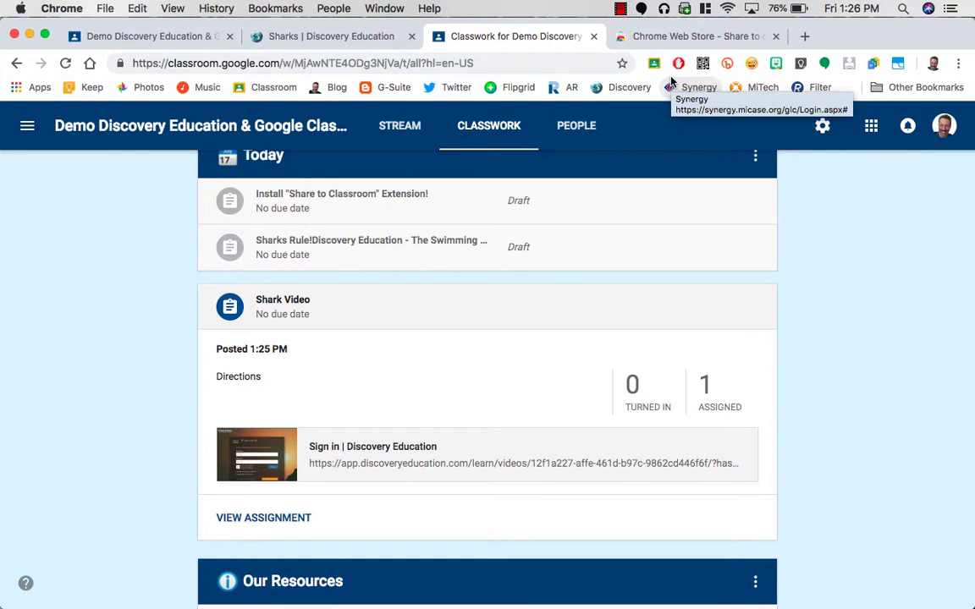